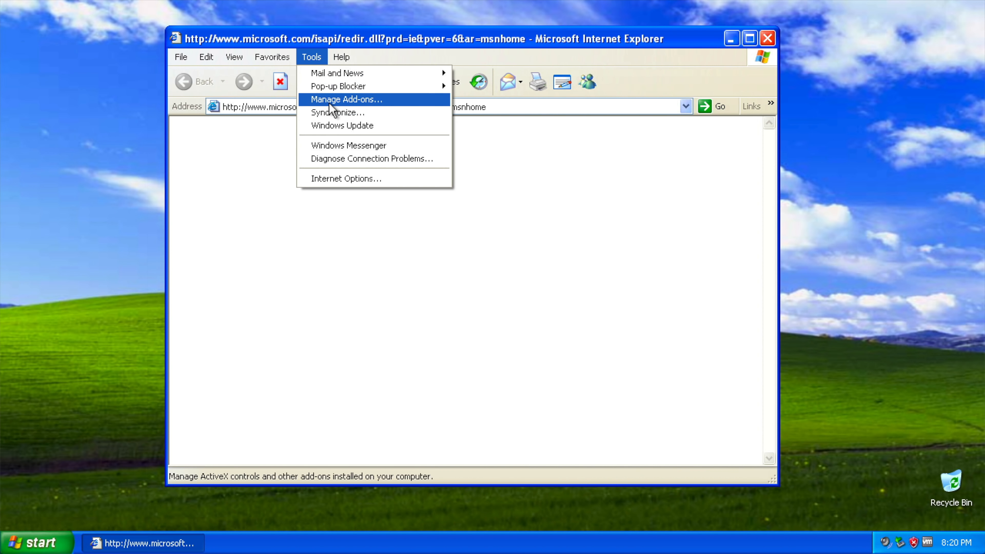
# Reach the Windows Update site past the security alert and review the 127 high-priority updates.
pyautogui.click(342, 126)
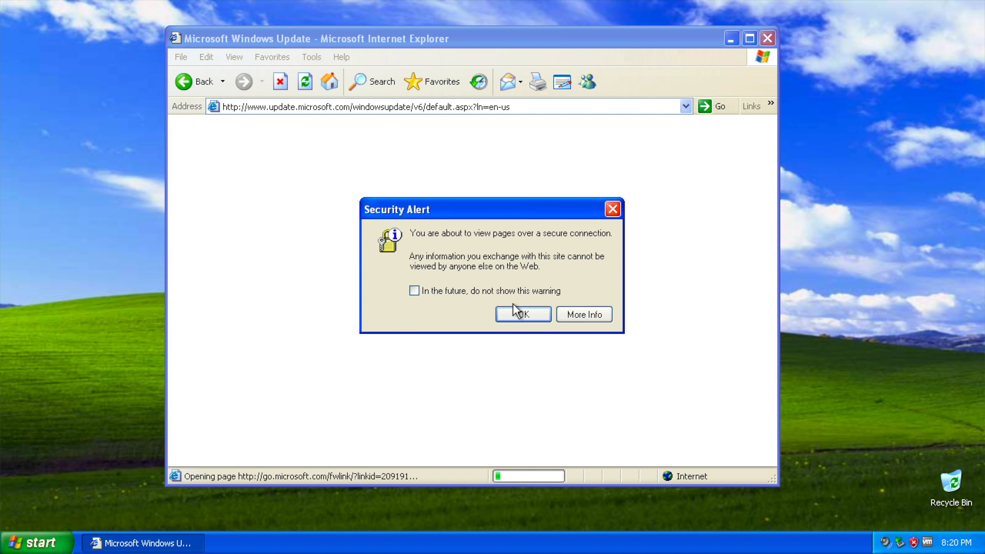
pyautogui.click(523, 314)
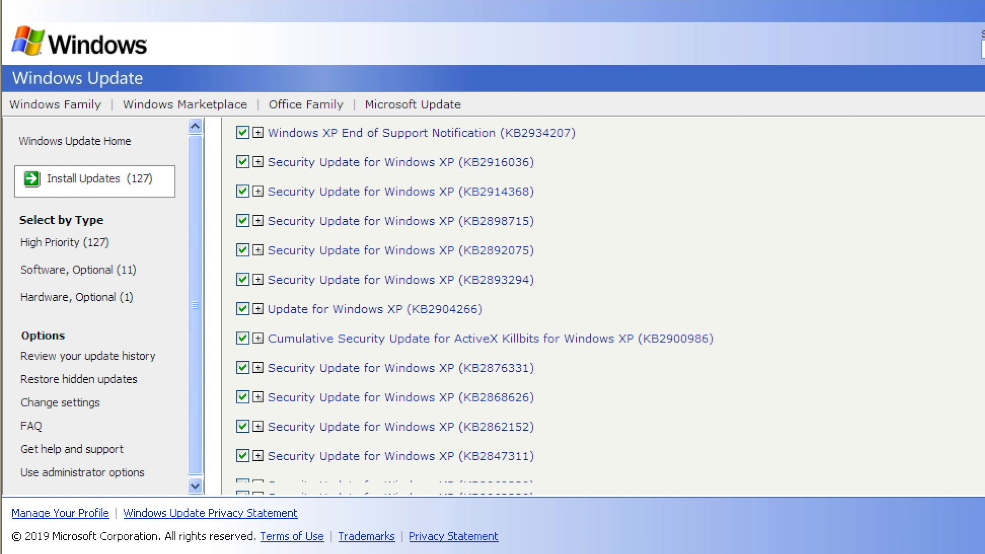
pyautogui.scroll(-3)
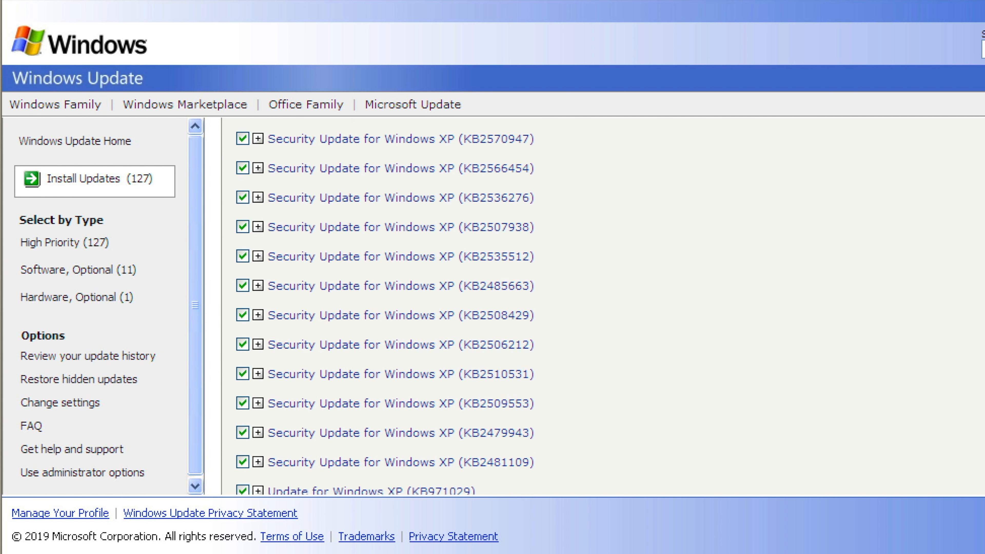
pyautogui.scroll(-3)
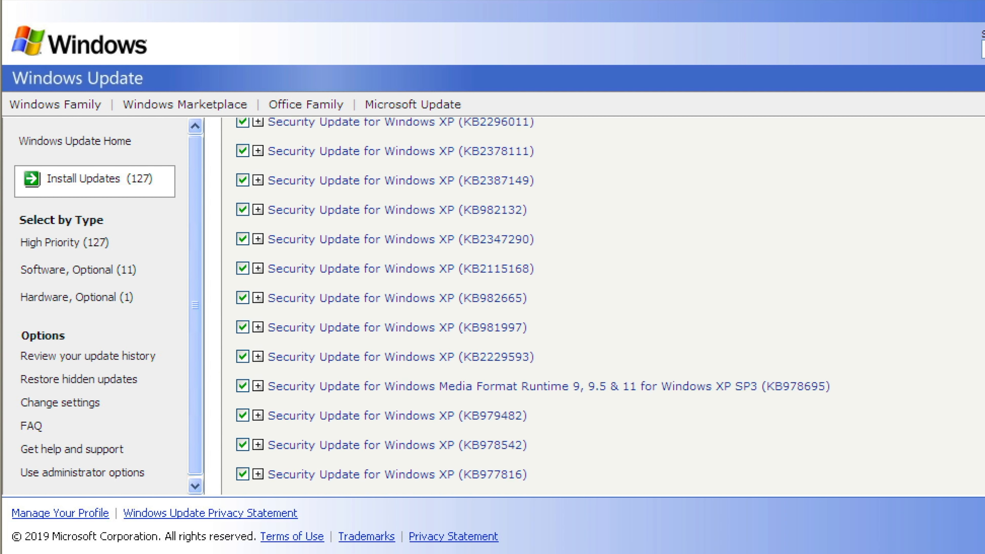
pyautogui.scroll(-3)
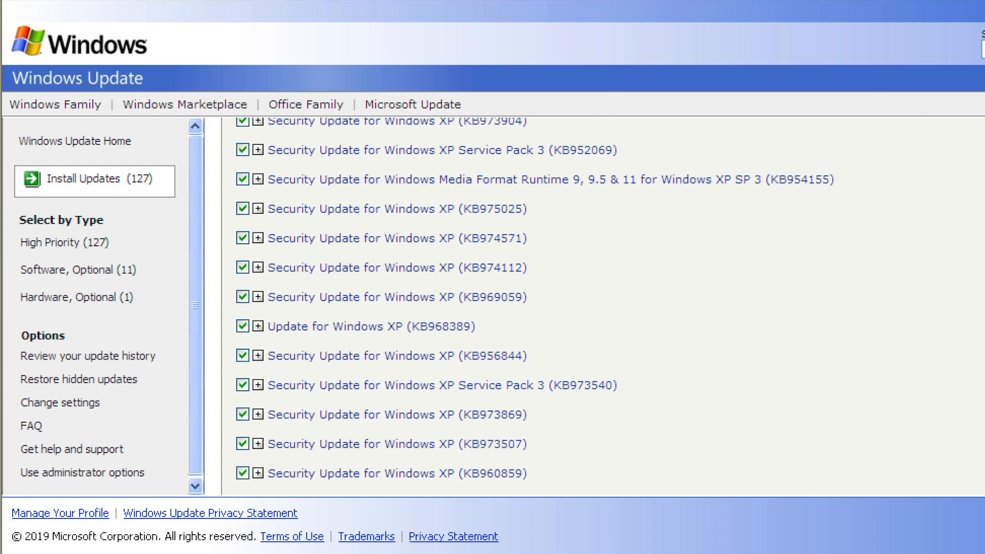
pyautogui.scroll(-3)
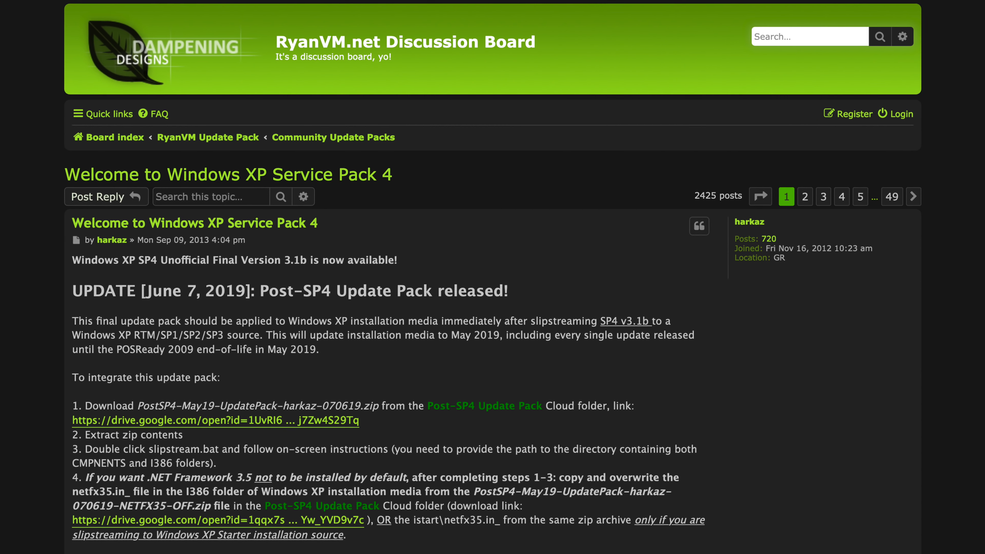
# Scroll through the first post of the 'Welcome to Windows XP Service Pack 4' thread.
pyautogui.scroll(-3)
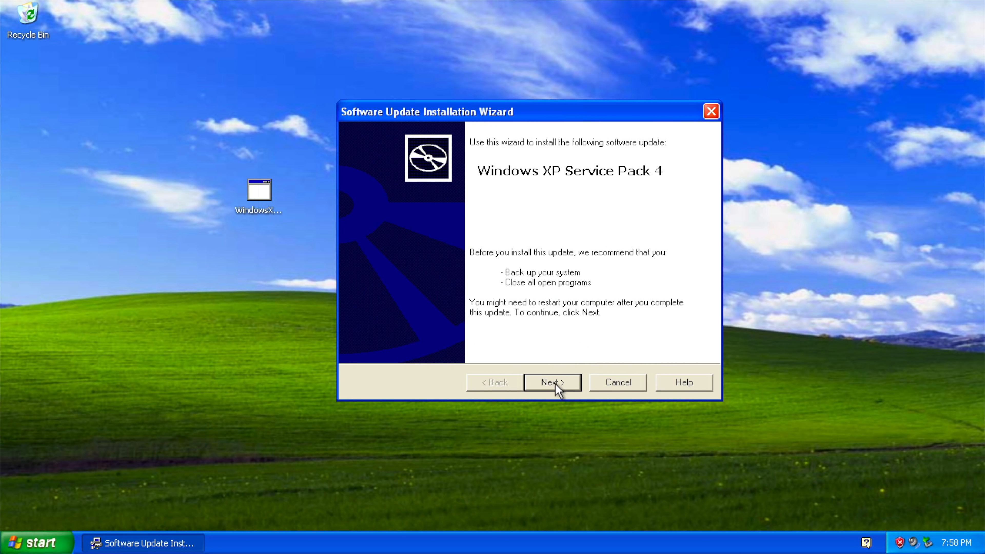
# Move past the SP4 welcome page with 'Do Not Archive Files' selected for uninstall data.
pyautogui.click(551, 382)
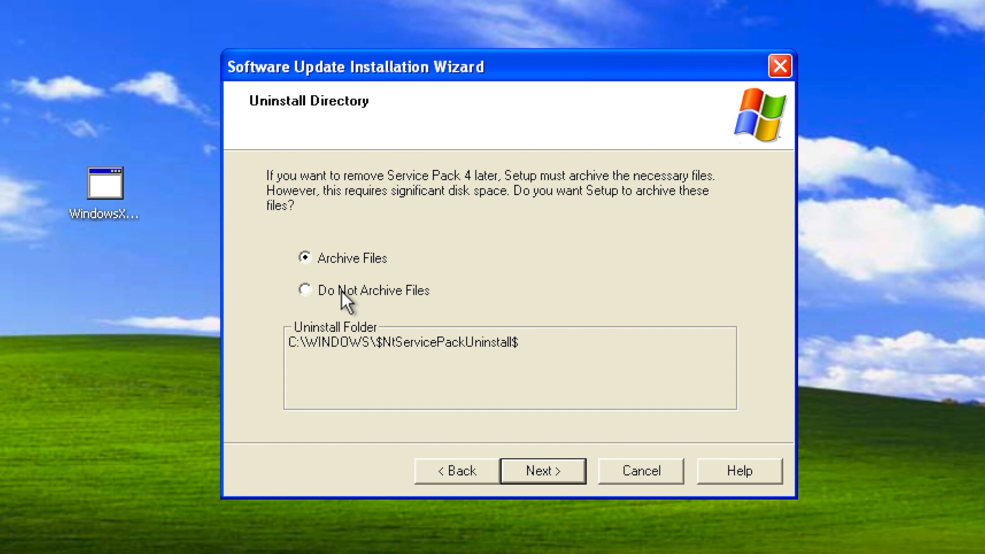
pyautogui.click(305, 291)
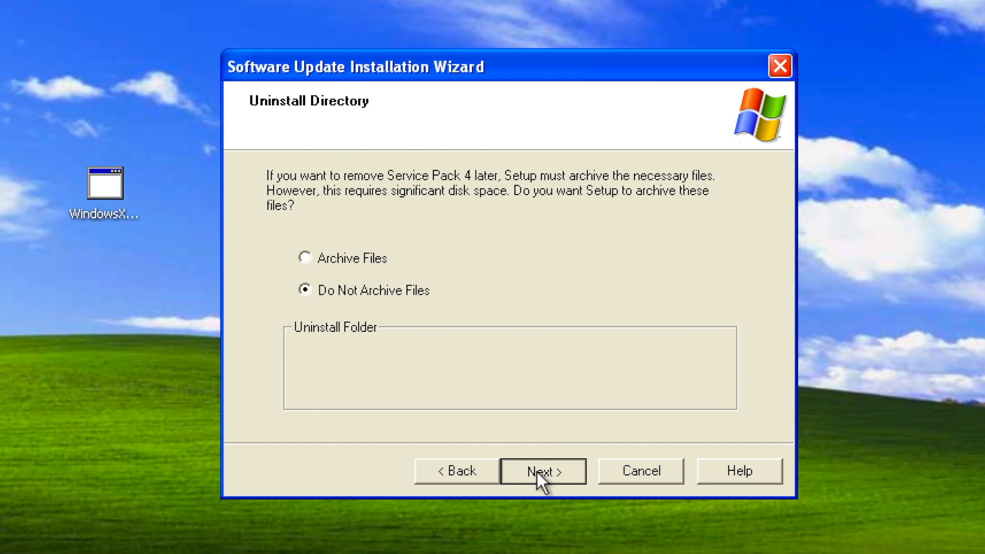
pyautogui.click(542, 470)
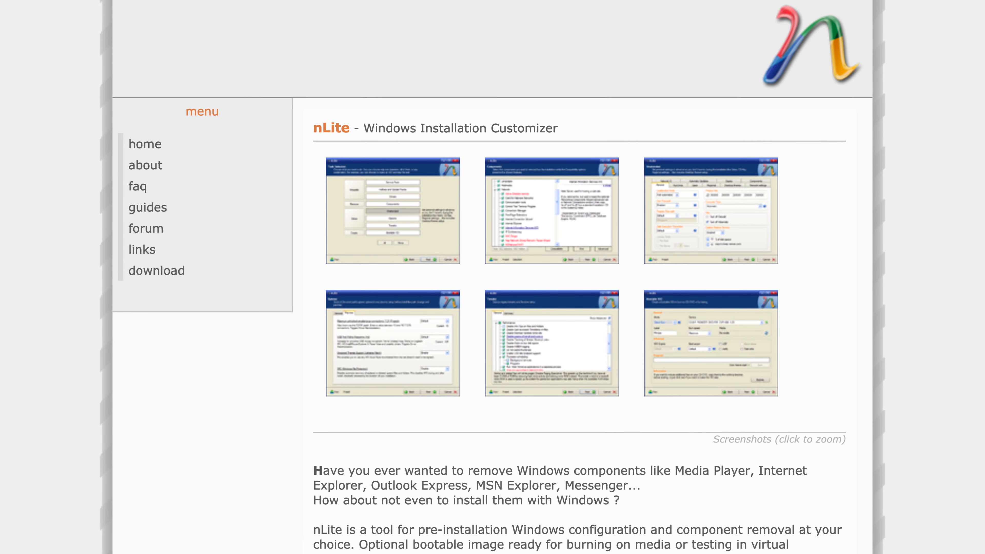
# Scroll through the nLite home page screenshots and introduction text.
pyautogui.scroll(-3)
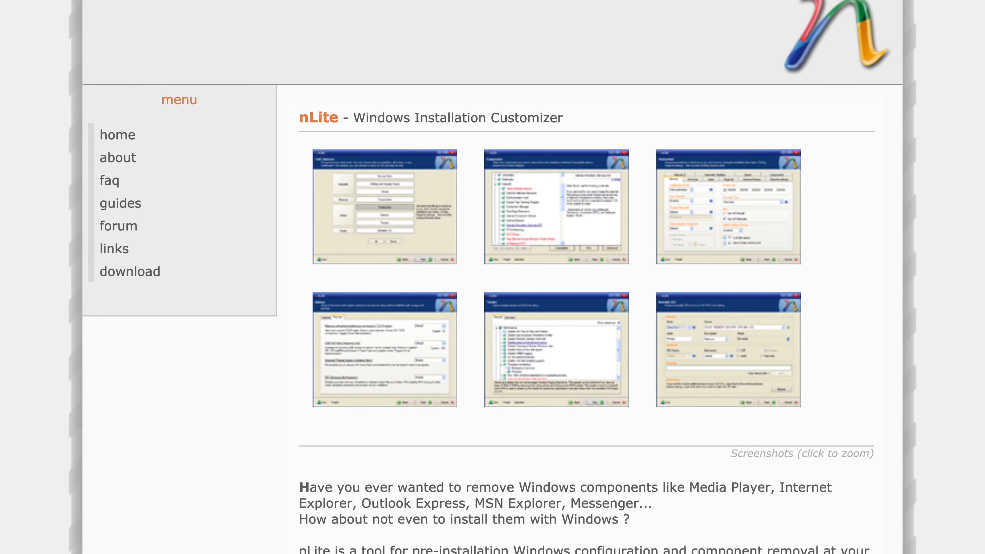
pyautogui.scroll(-3)
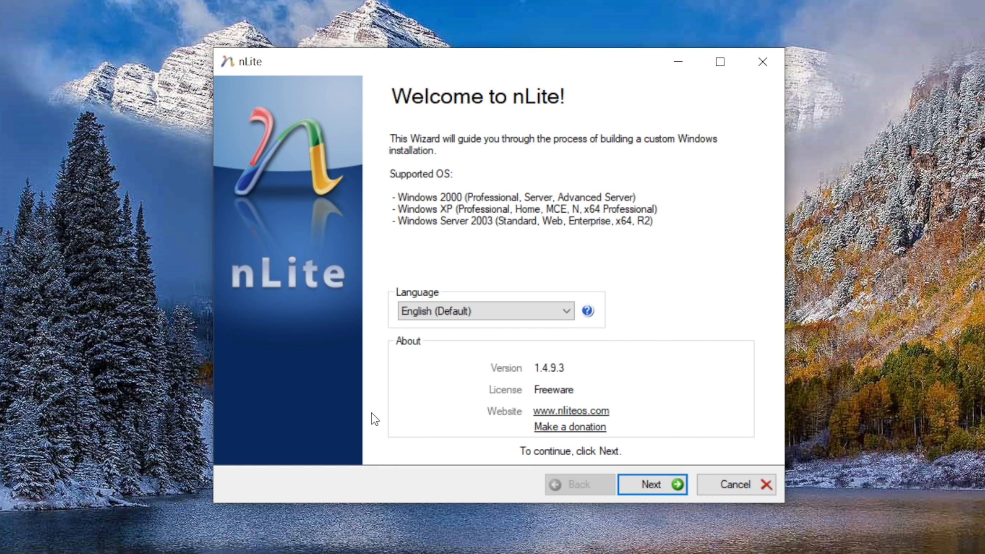
pyautogui.moveTo(410, 411)
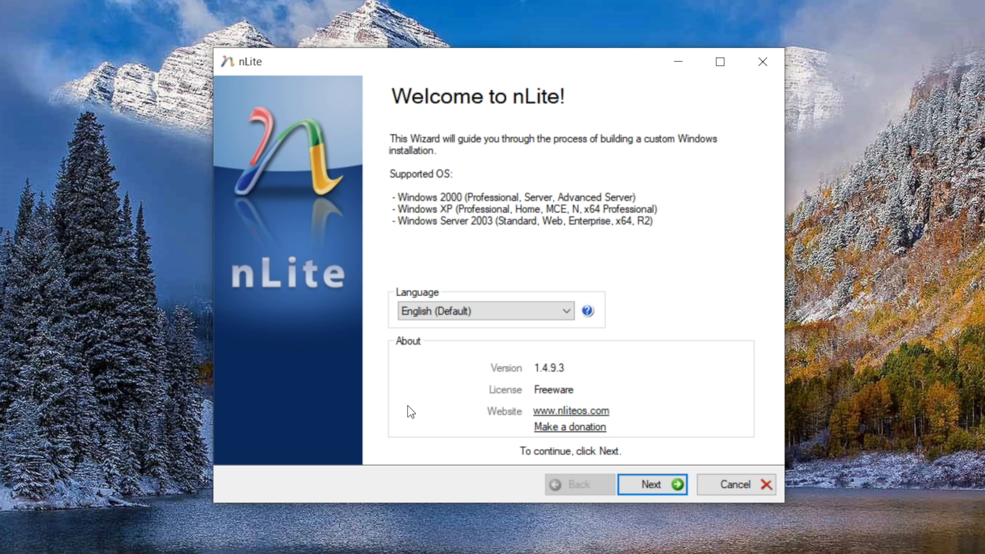
# Advance past nLite's welcome page and bring up the win-xp folder from the desktop.
pyautogui.click(652, 485)
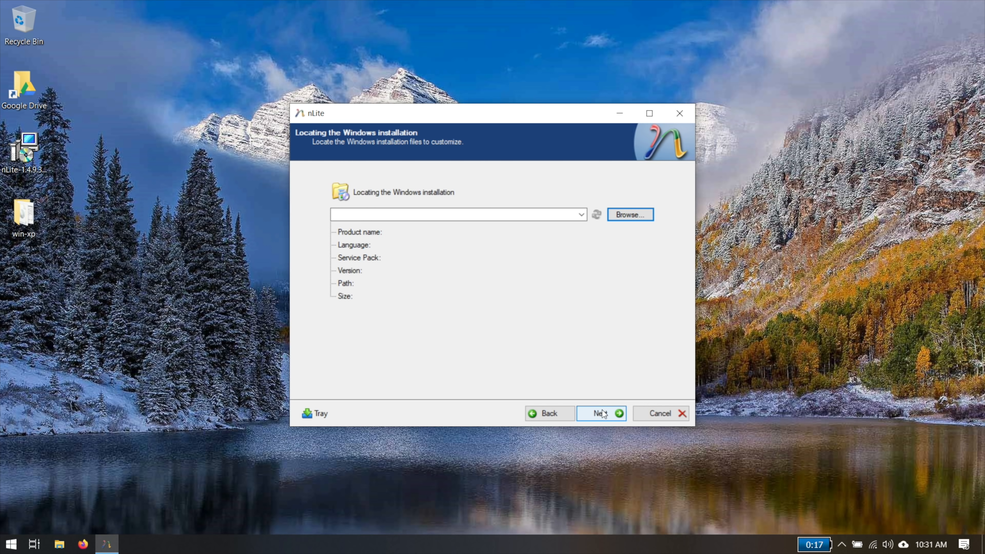
pyautogui.doubleClick(23, 214)
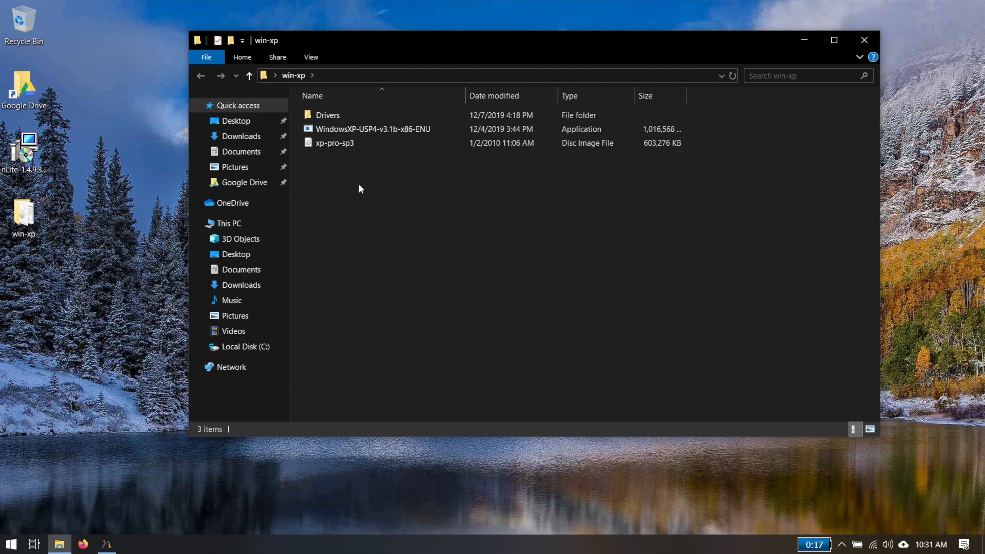
pyautogui.moveTo(336, 142)
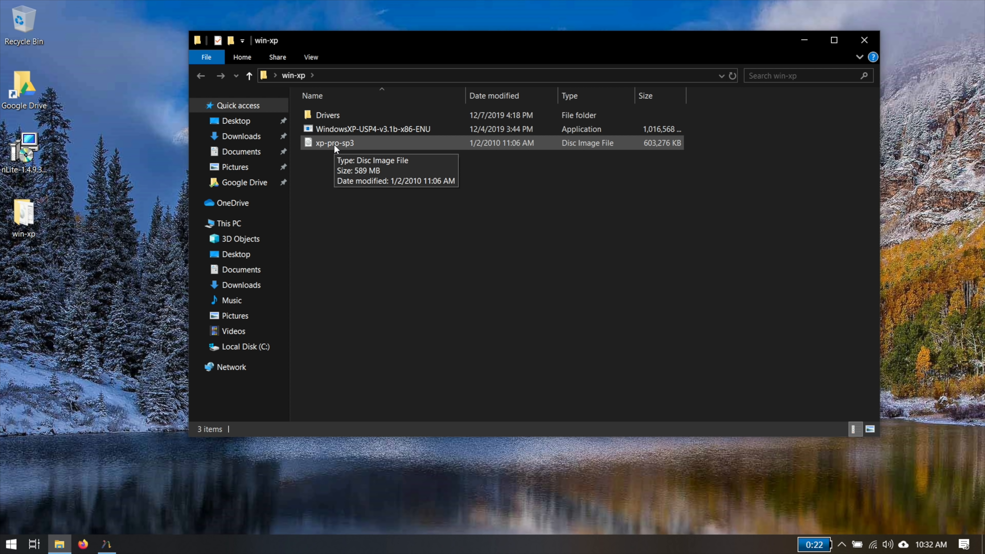
# Mount the xp-pro-sp3 disc image as DVD Drive (D:) GRTMPVOL_EN.
pyautogui.doubleClick(334, 143)
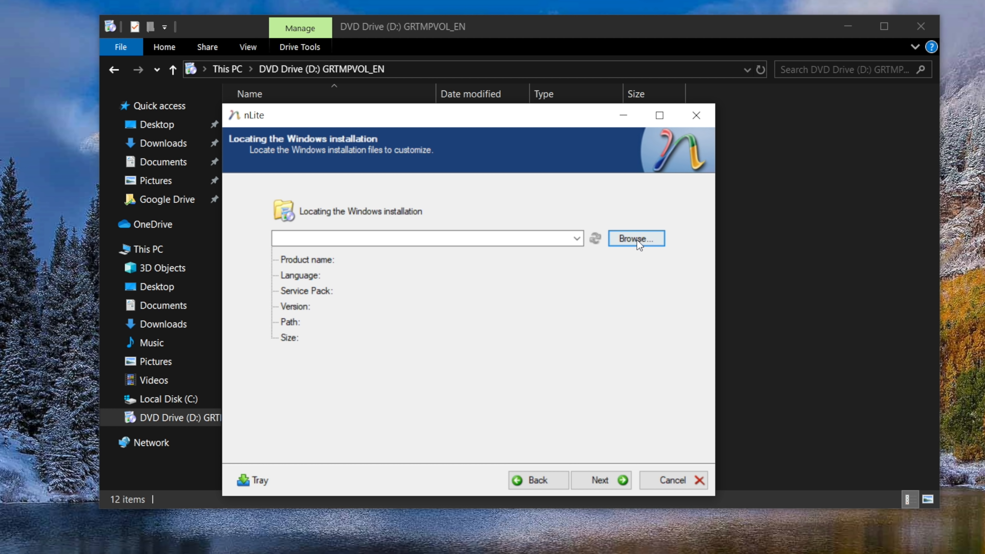
# Set a new Desktop\win-xp\xp-install folder as the Windows XP Pro SP3 source and continue to Presets.
pyautogui.click(635, 239)
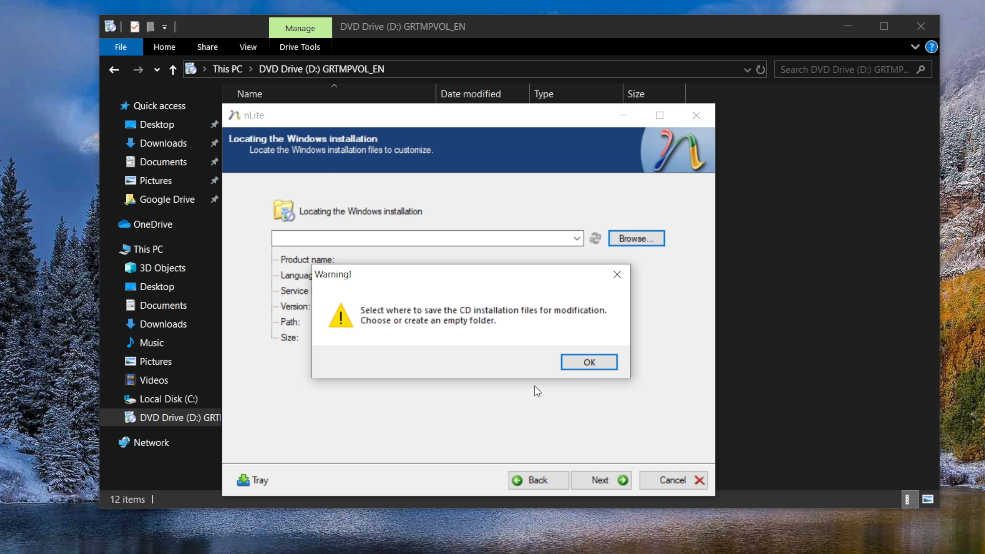
pyautogui.click(587, 362)
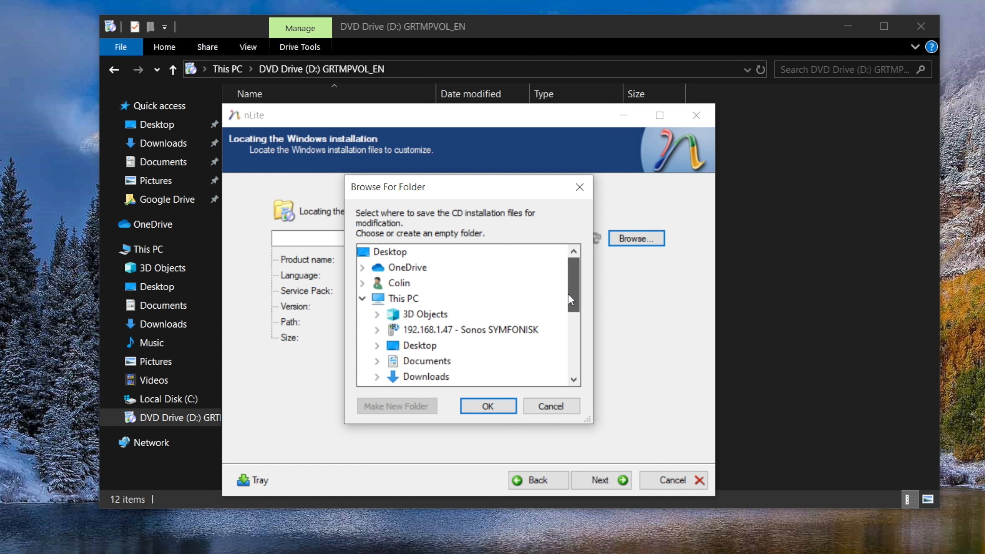
pyautogui.click(397, 406)
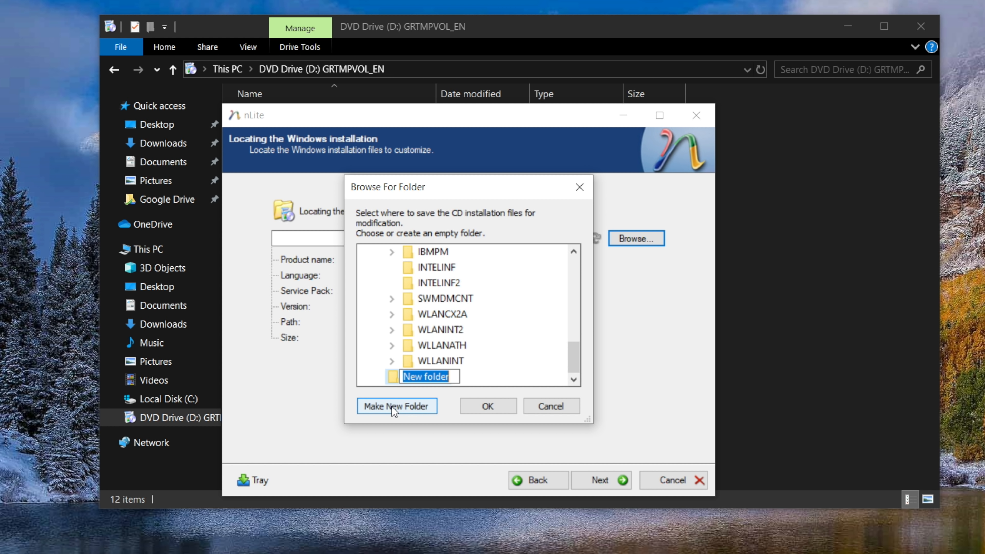
pyautogui.click(487, 405)
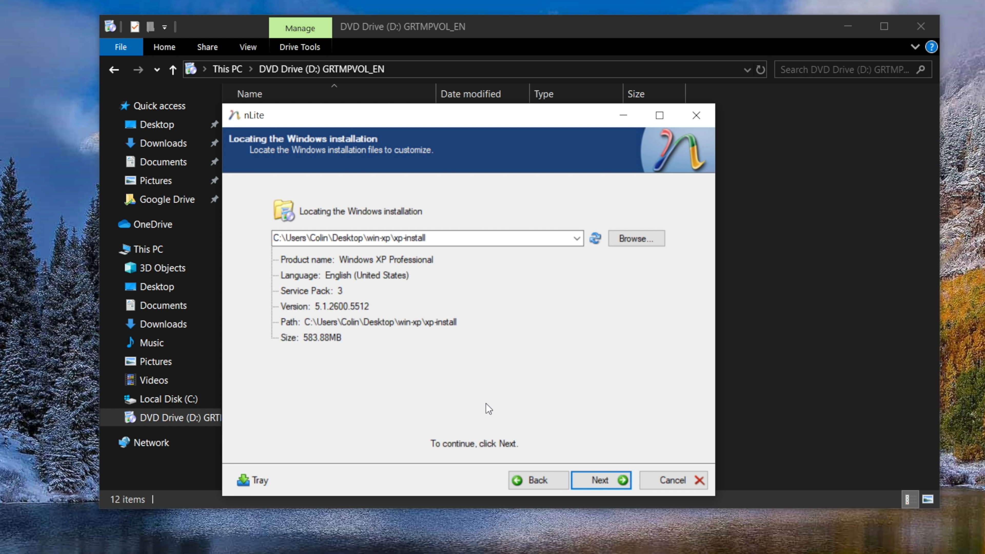
pyautogui.click(599, 480)
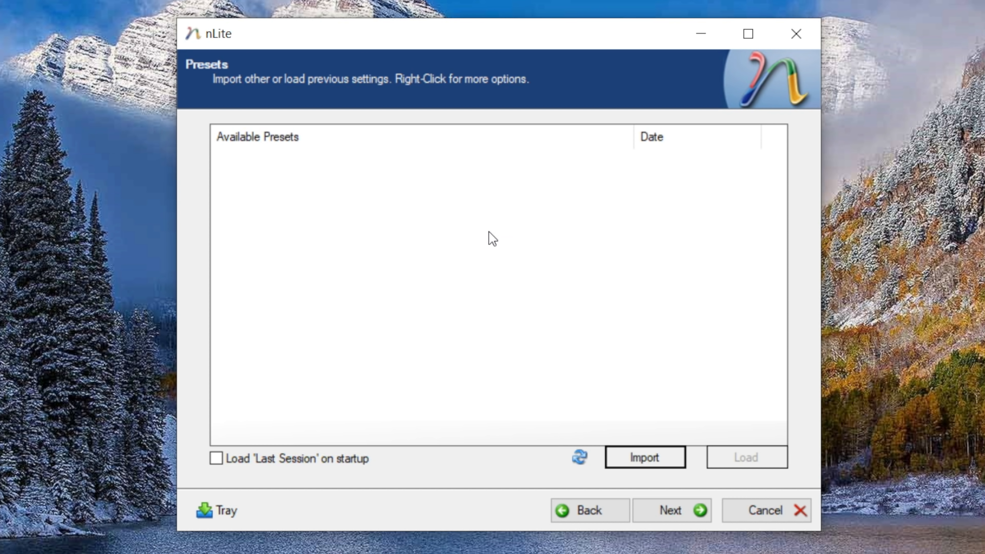
# Skip presets and enable the Service Pack, Drivers, Unattended and Options tasks, then proceed.
pyautogui.click(671, 510)
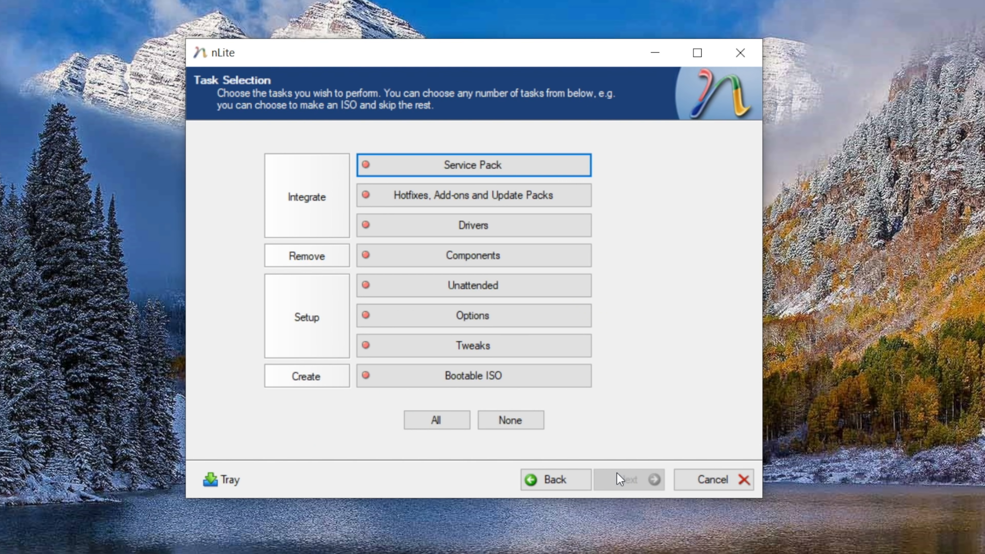
pyautogui.moveTo(689, 266)
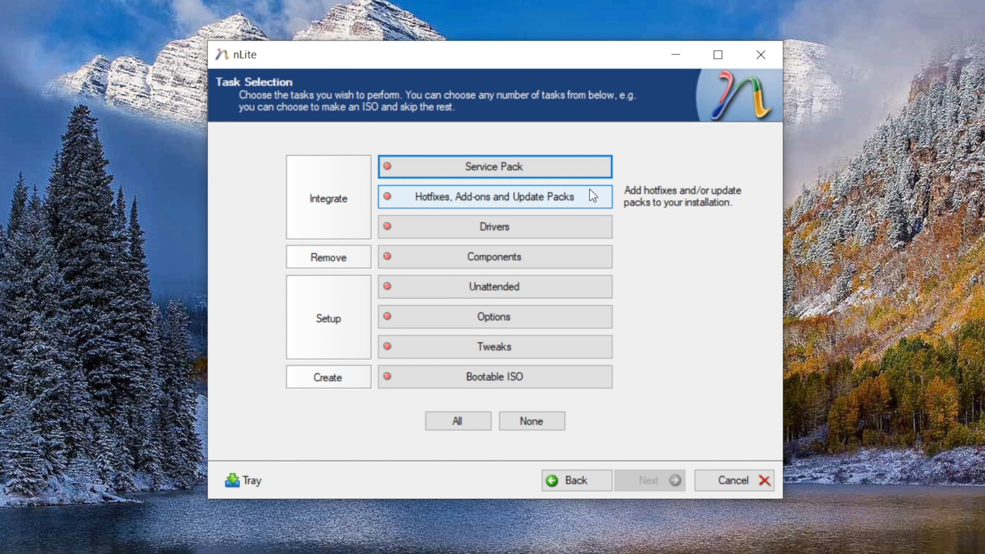
pyautogui.click(495, 166)
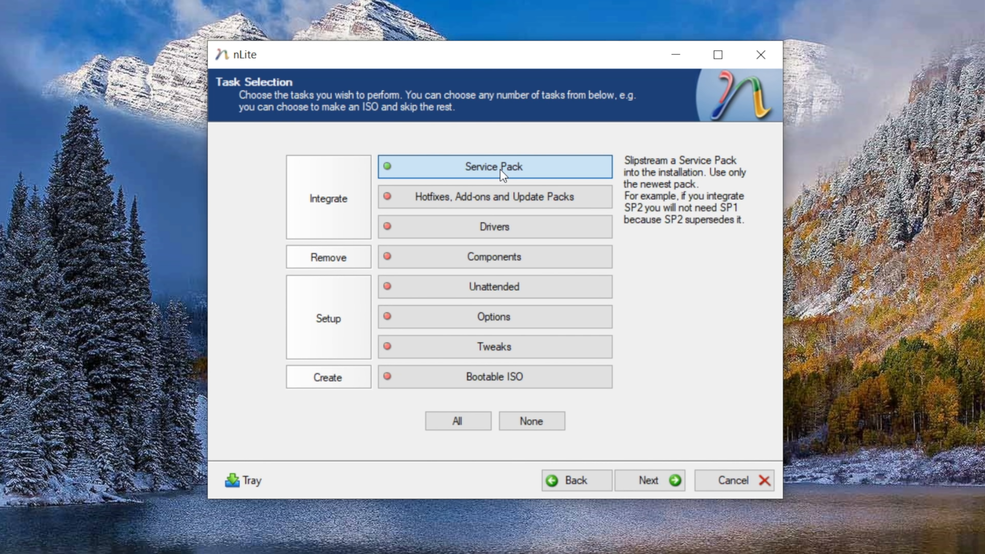
pyautogui.click(495, 227)
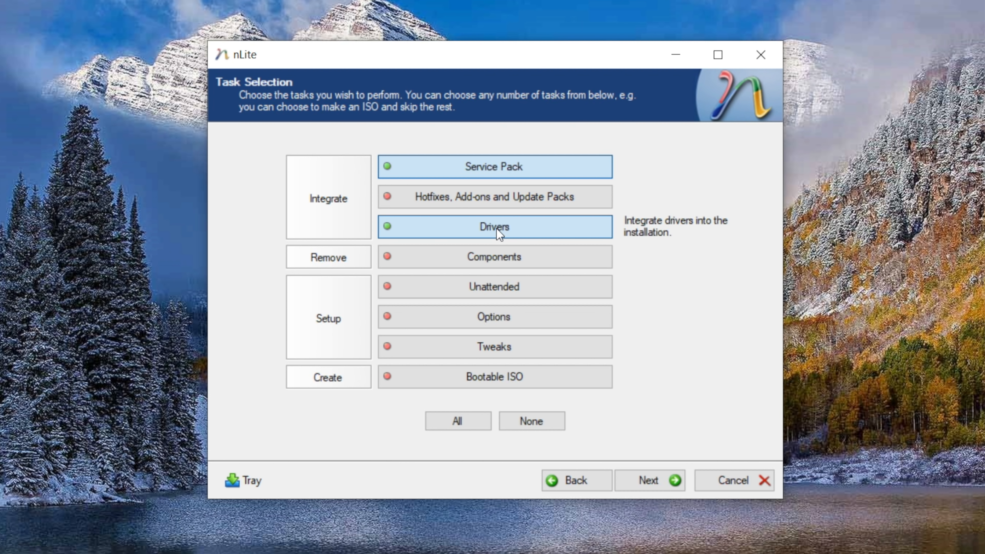
pyautogui.moveTo(499, 309)
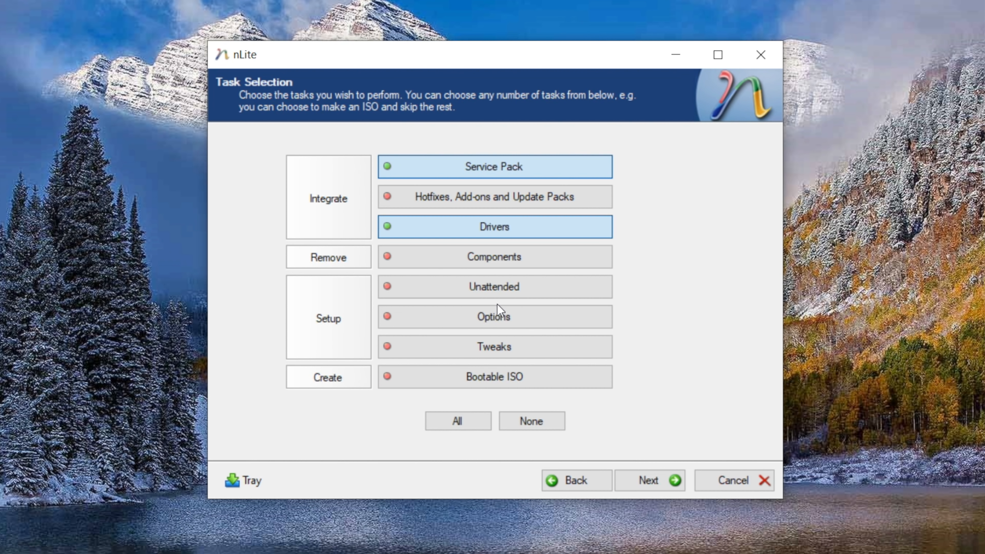
pyautogui.click(493, 286)
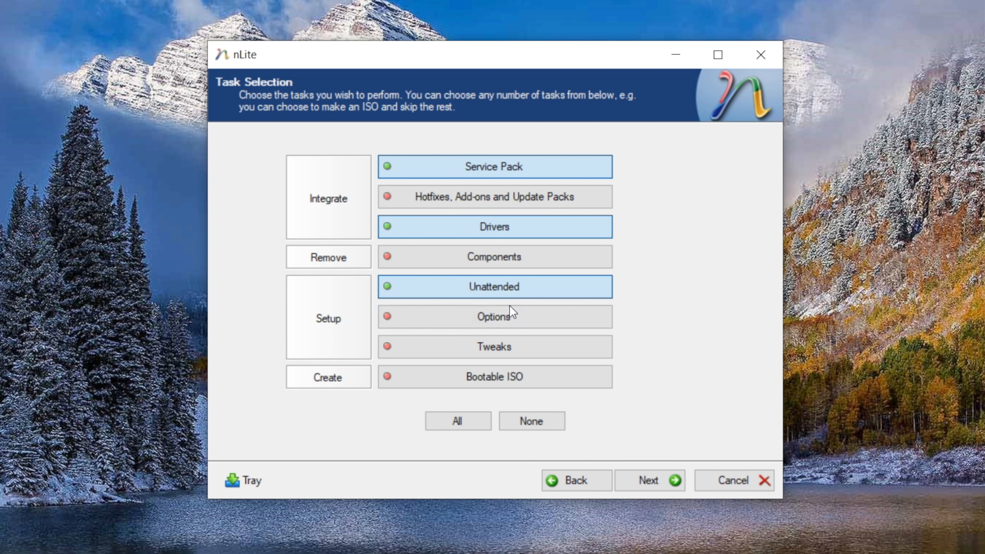
pyautogui.click(494, 317)
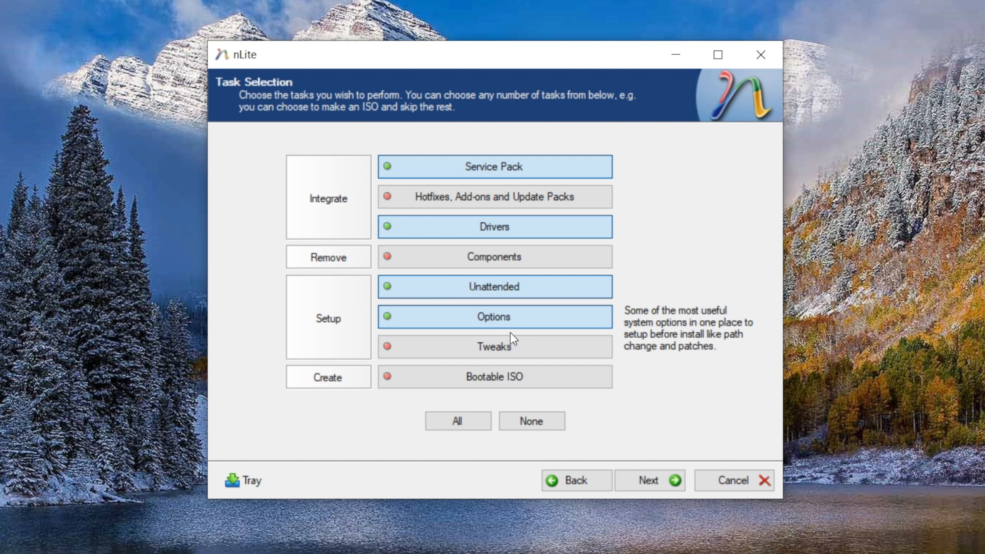
pyautogui.click(494, 377)
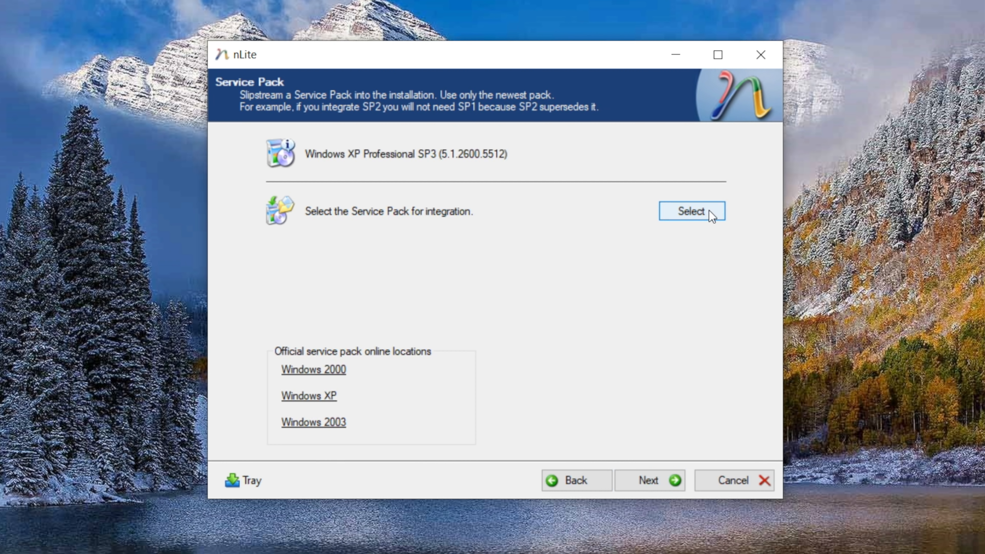
# Select WindowsXP-USP4-v3.1b-x86-ENU from win-xp as the service pack to slipstream.
pyautogui.click(692, 211)
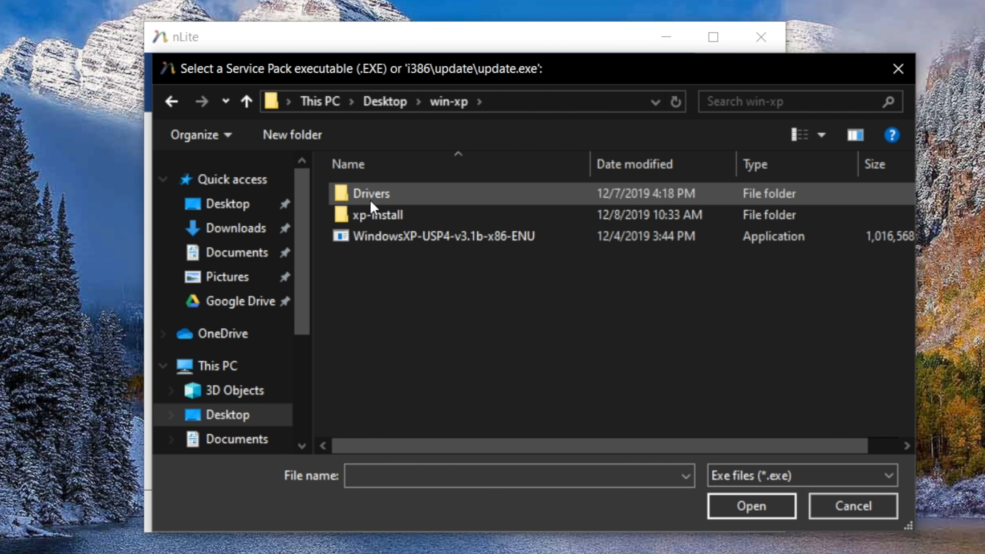
pyautogui.click(751, 507)
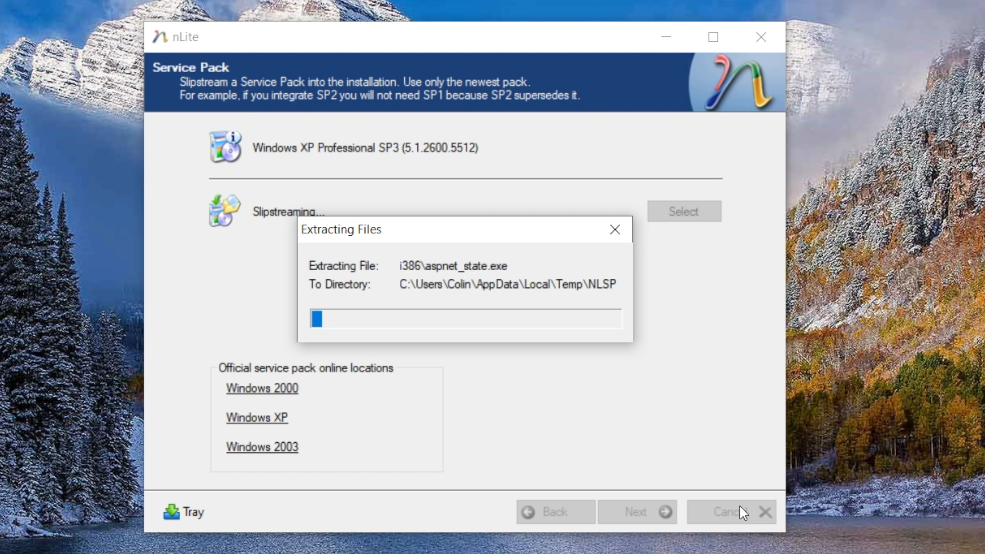